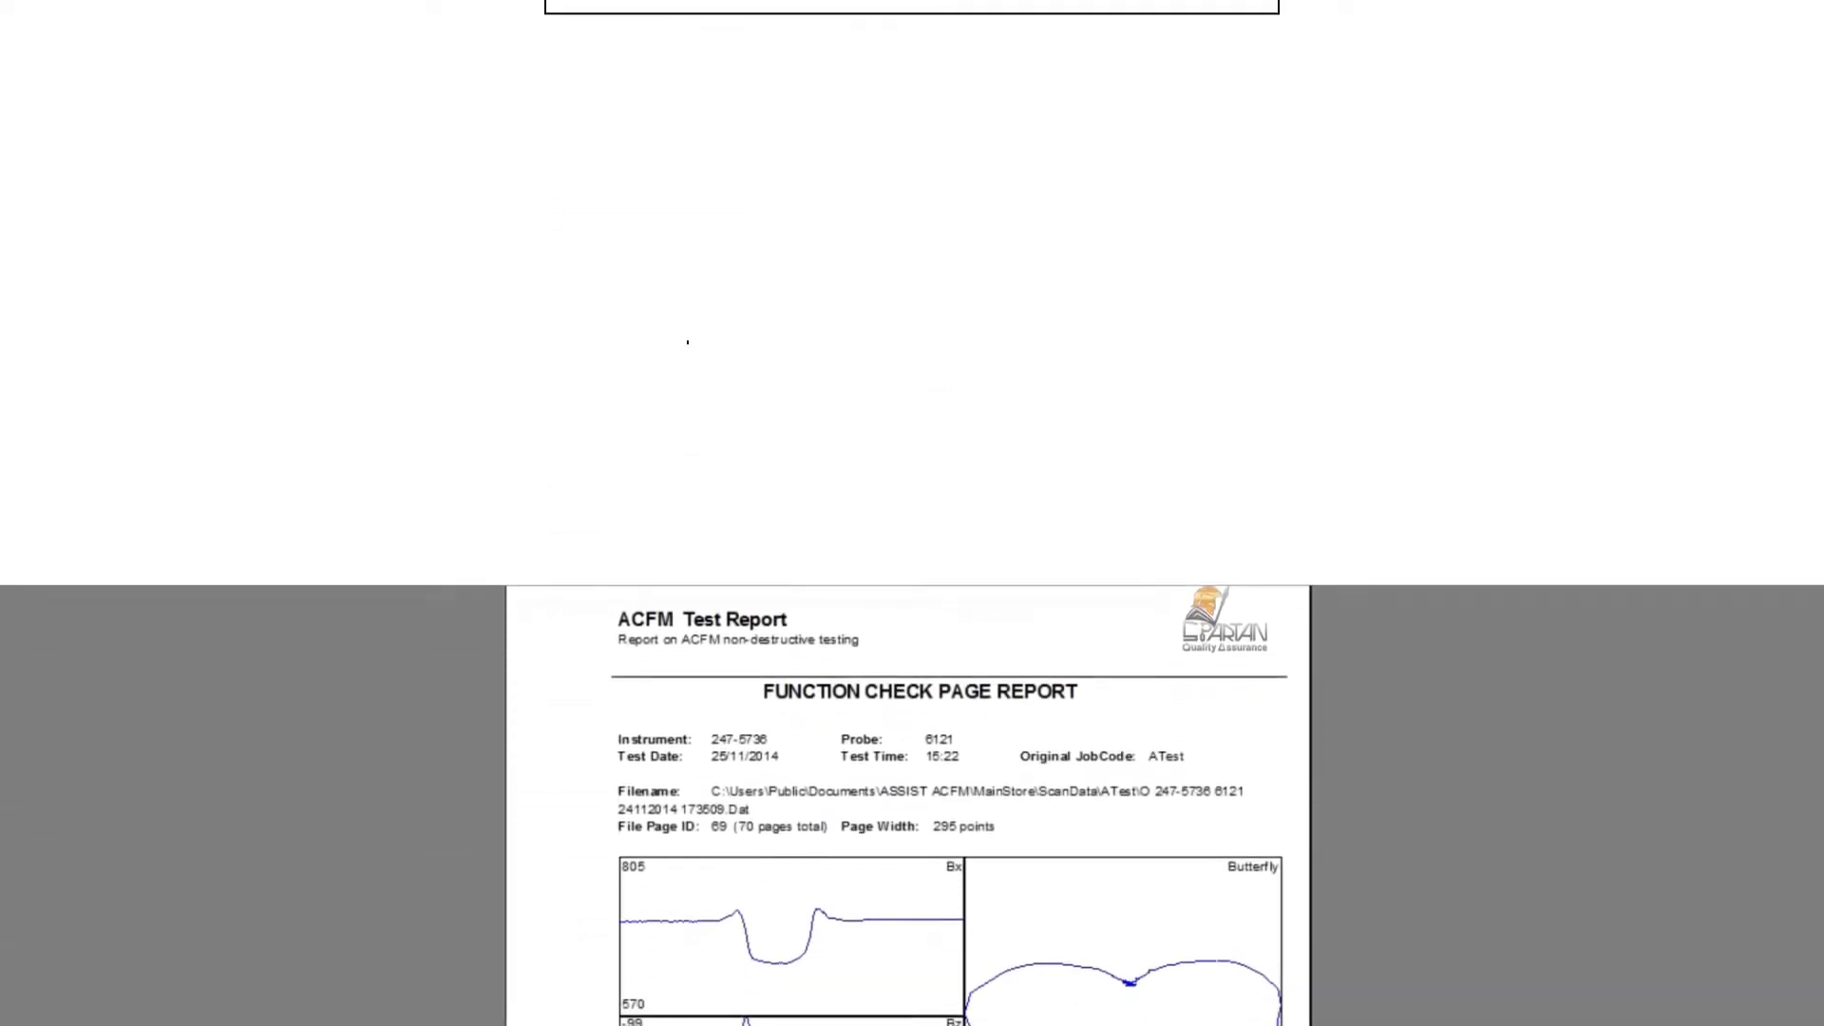
scroll(down, 3)
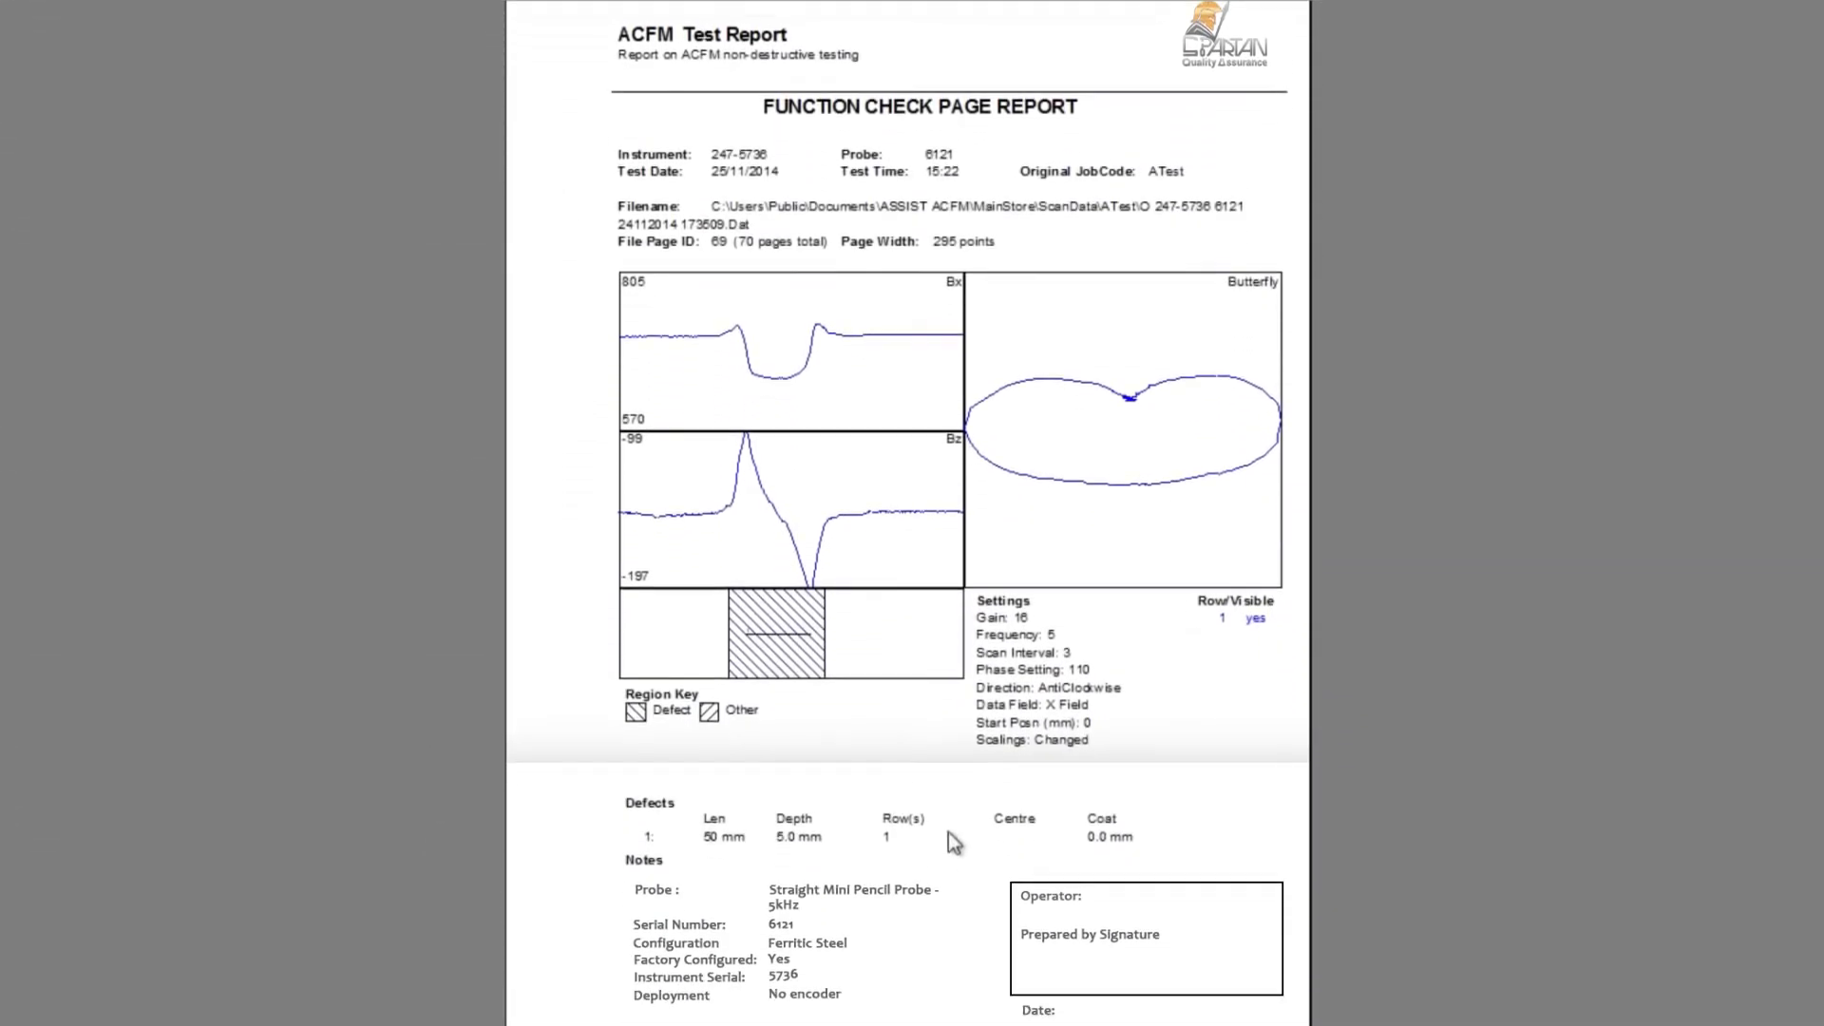